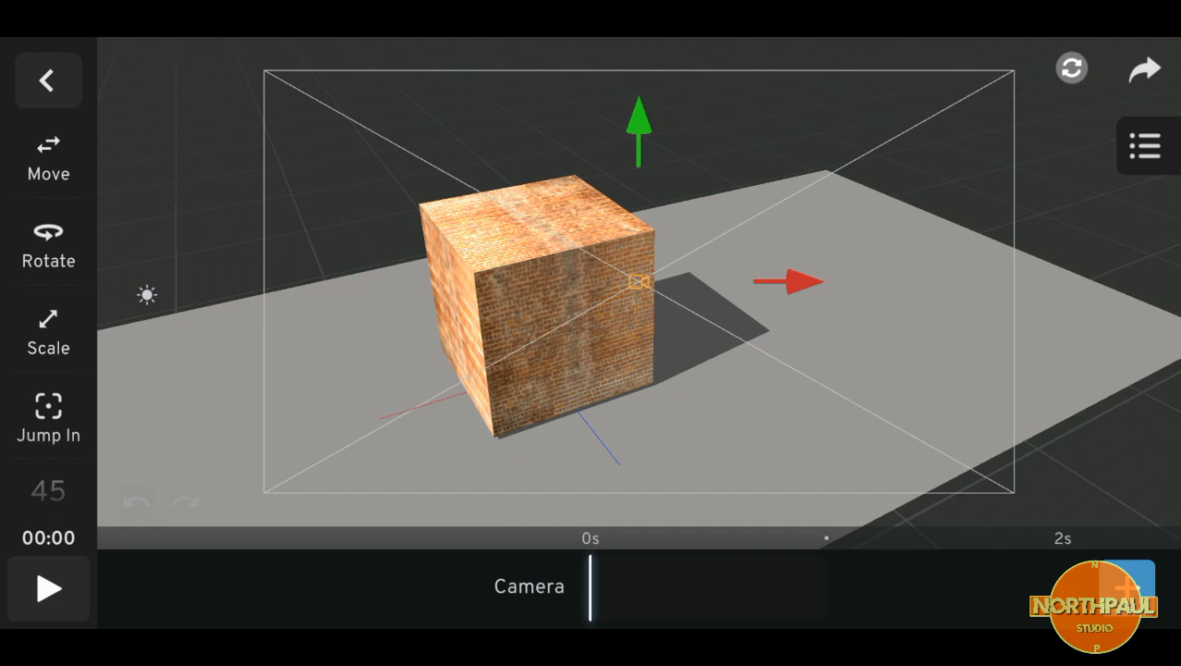
# Reposition the camera so the brick-textured cube fills the frame
pyautogui.moveTo(638, 120); pyautogui.dragTo(638, 213)
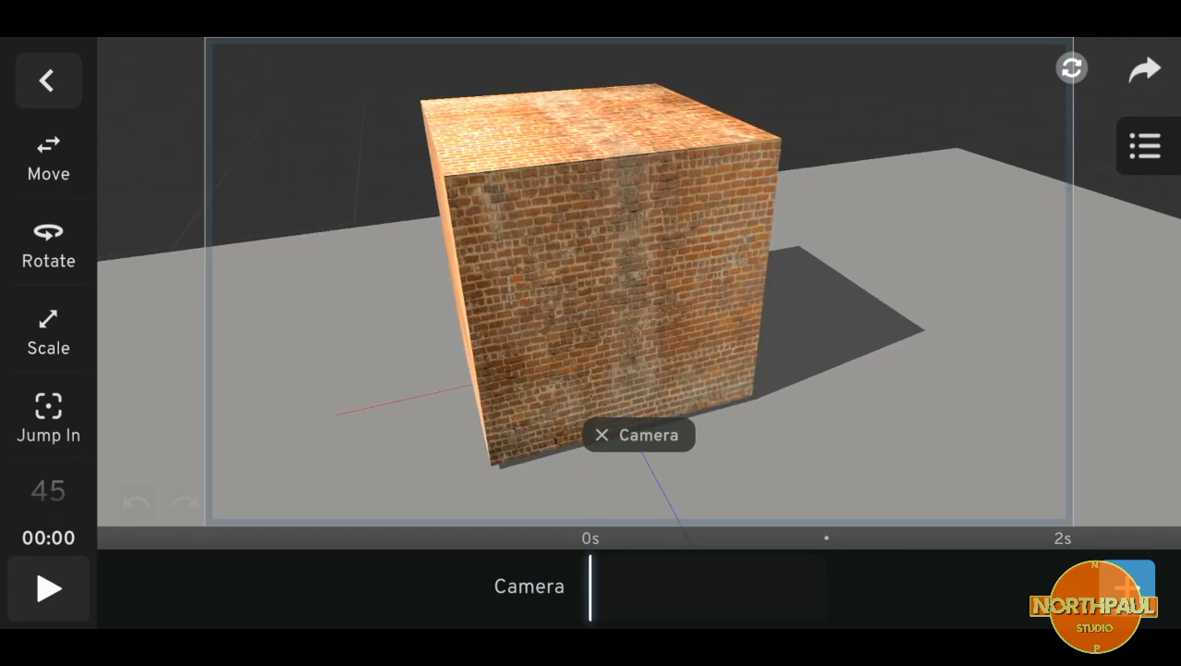
# Export a snapshot image of the brick cube scene and save it to the gallery
pyautogui.click(1147, 67)
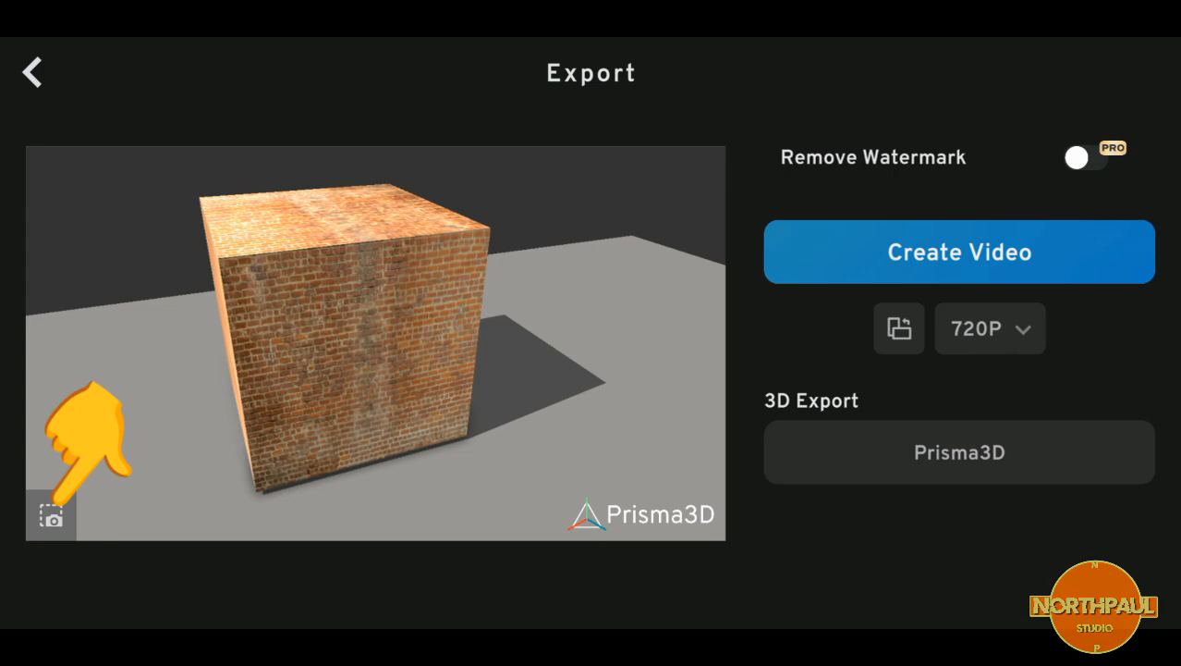
pyautogui.click(957, 251)
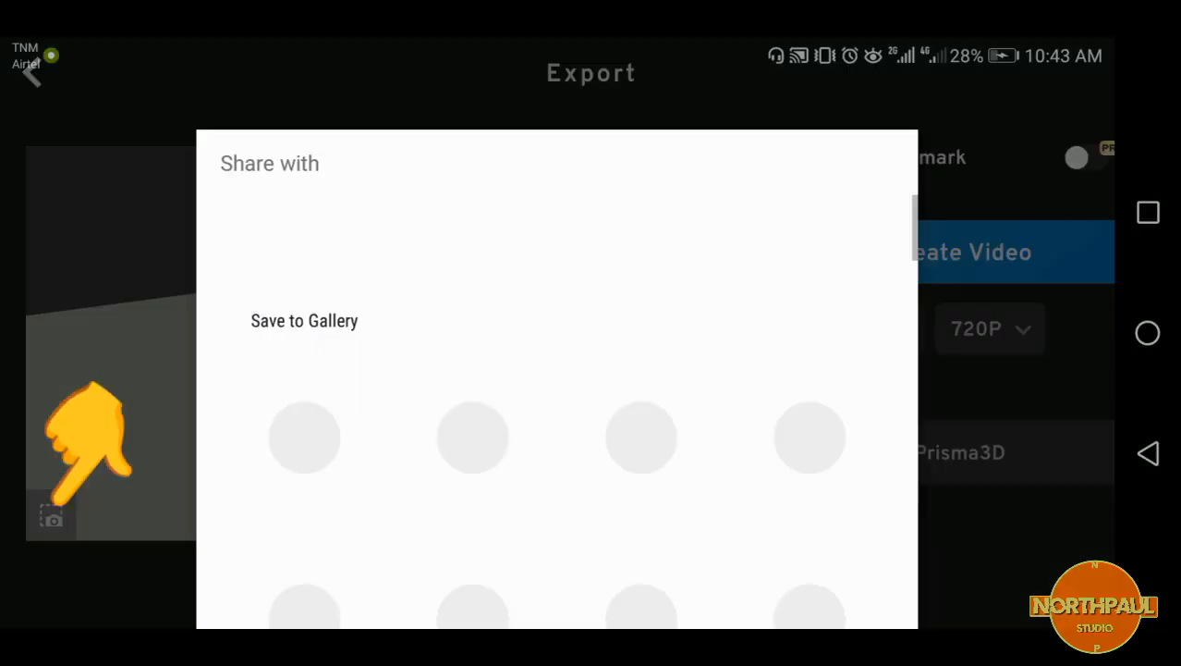
pyautogui.click(303, 319)
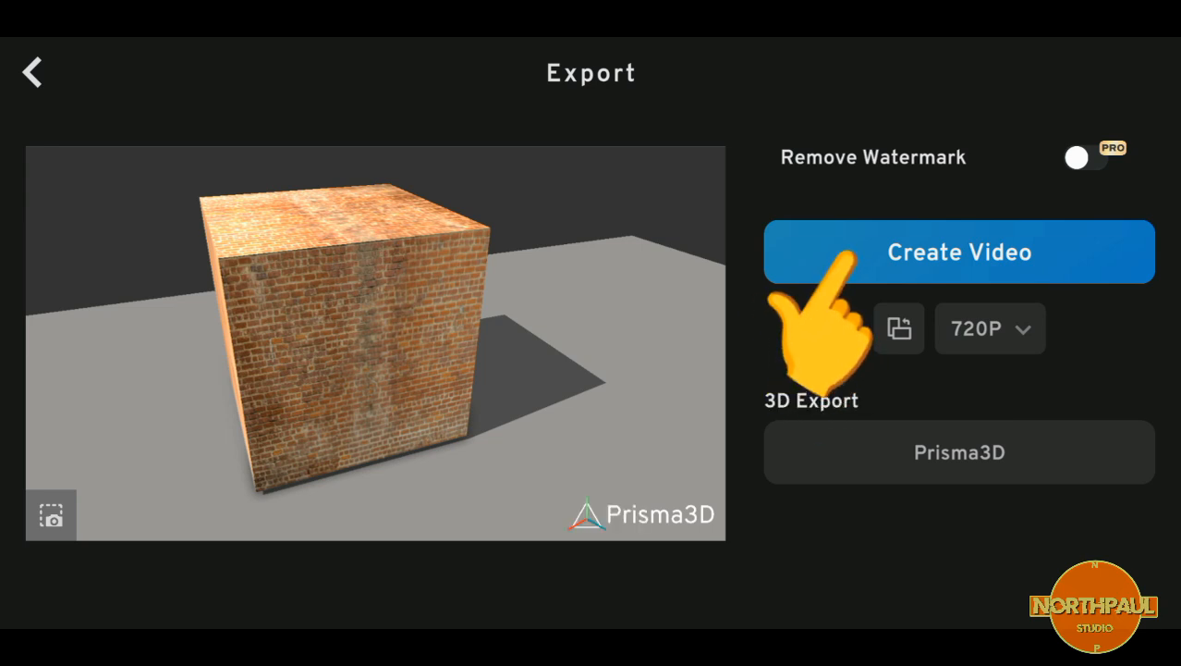
# Return to the scene editor and select the cube to show its object toolbar
pyautogui.click(32, 72)
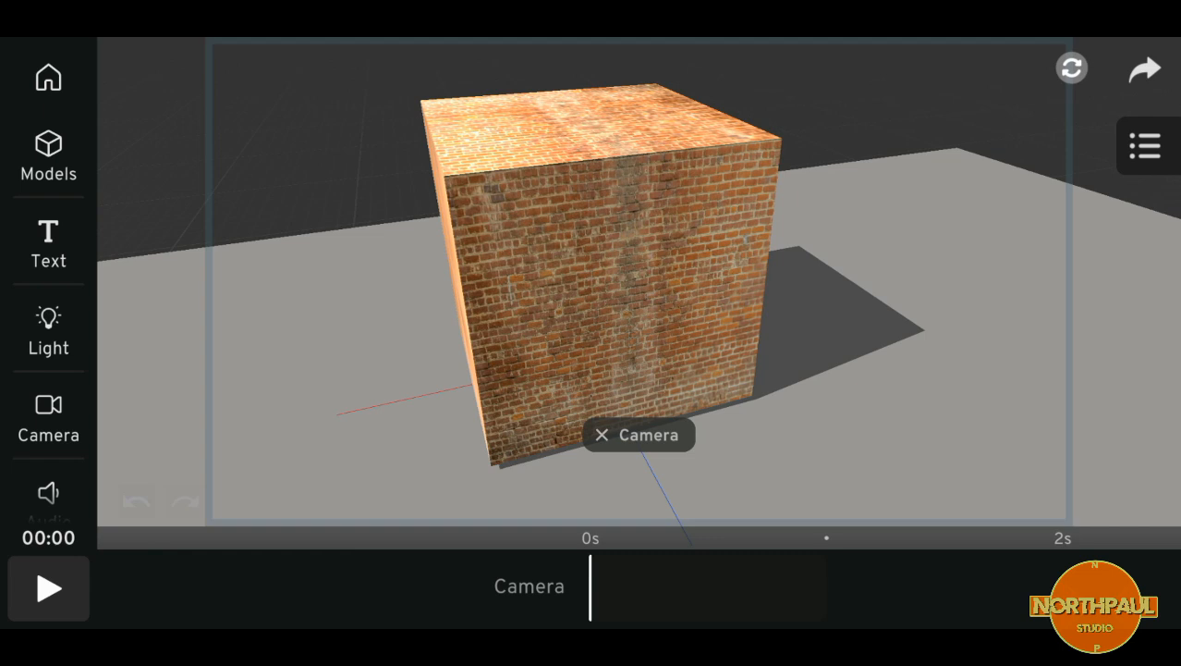
pyautogui.click(592, 277)
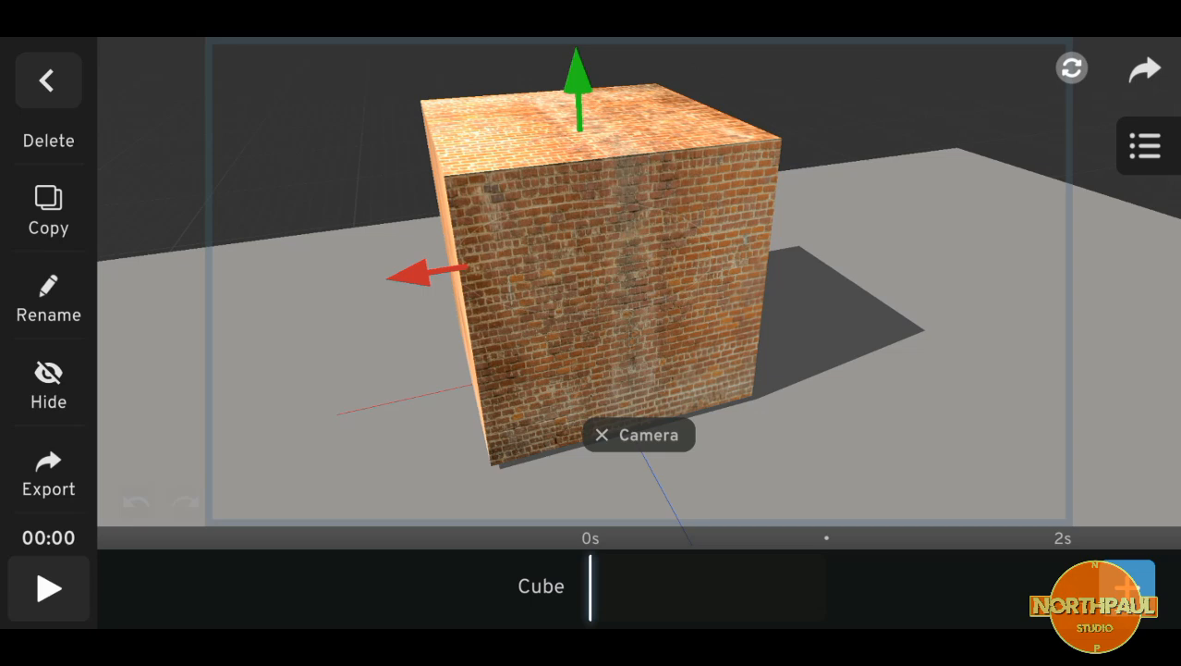
# View the cube's export options, then start a model import from Files
pyautogui.click(48, 471)
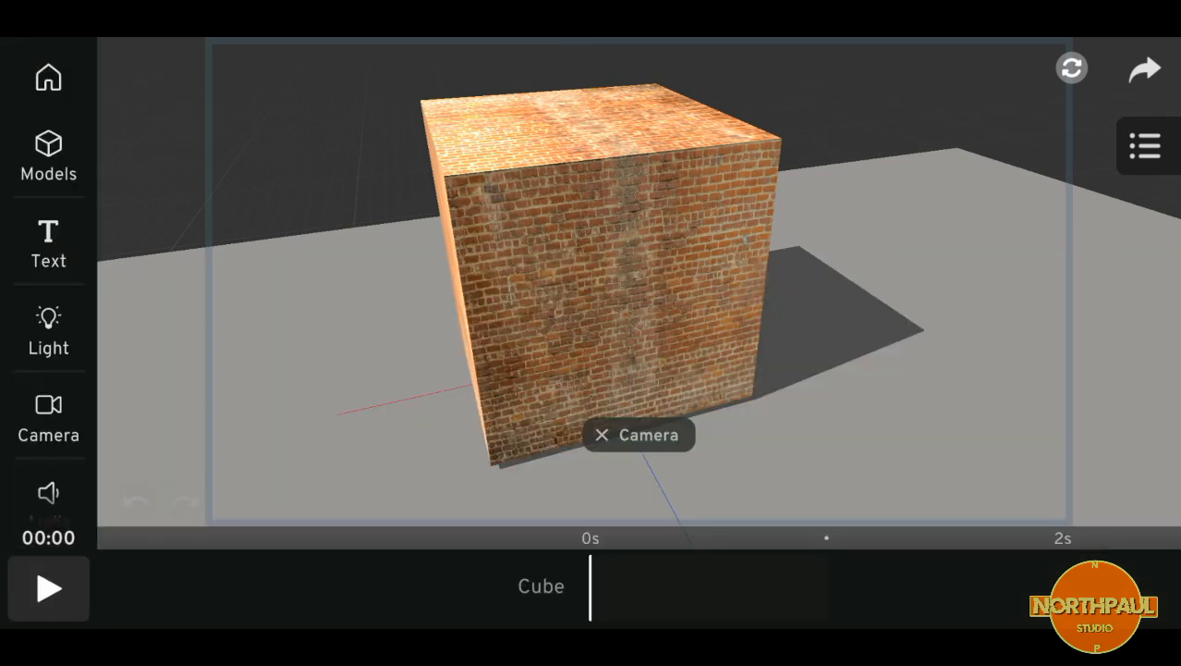
pyautogui.click(48, 151)
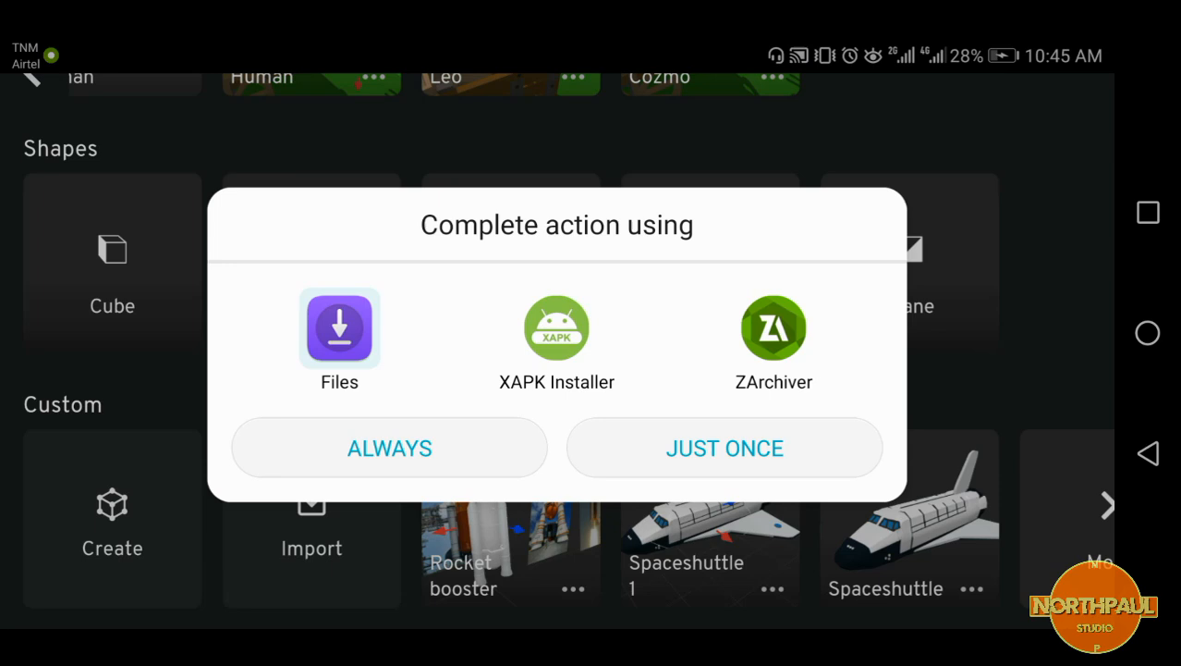
pyautogui.click(340, 329)
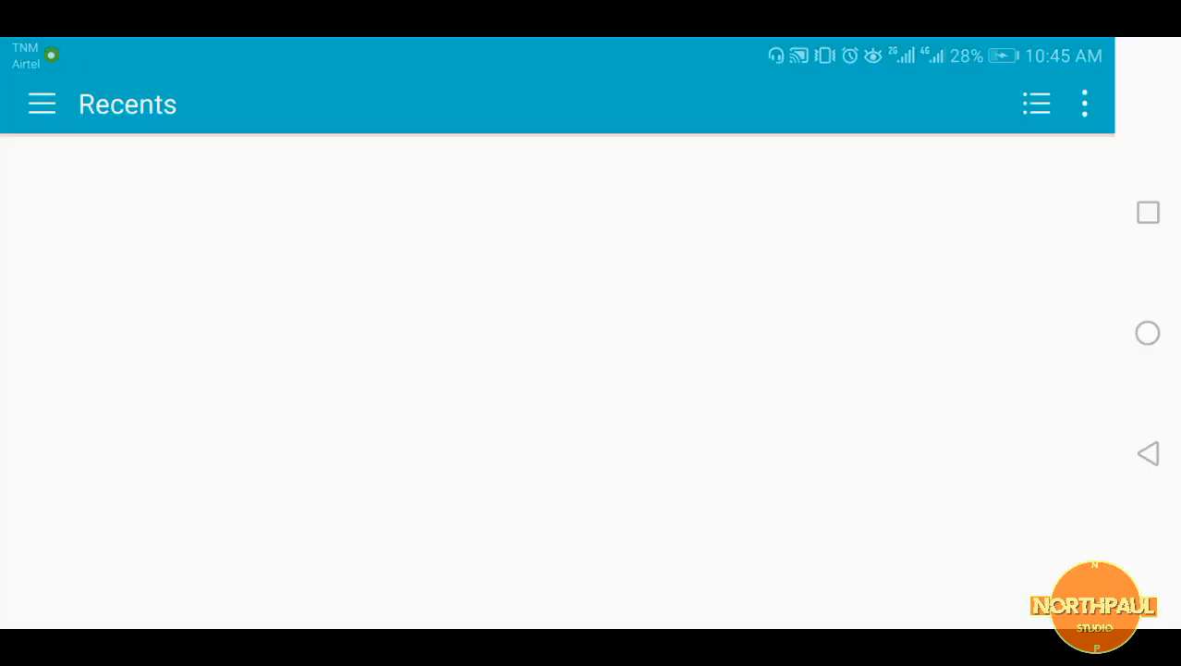
# Import a model file from the PRISMA 3D NEW PROJECTS folder and return to the scene
pyautogui.click(41, 104)
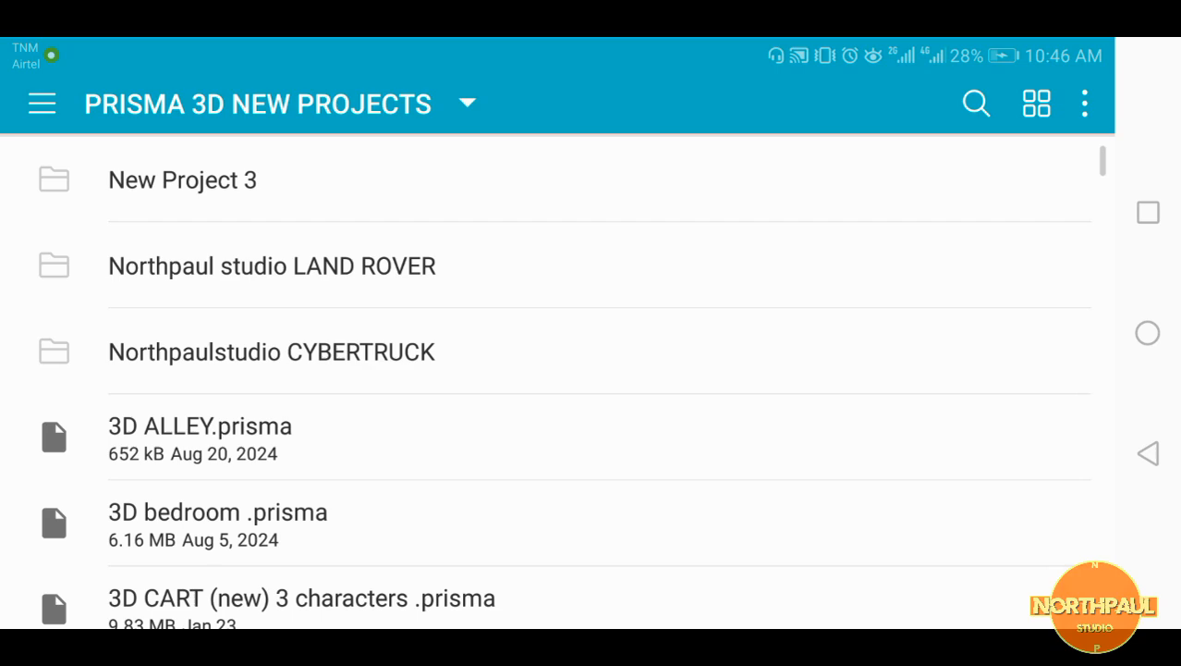
pyautogui.scroll(-3)
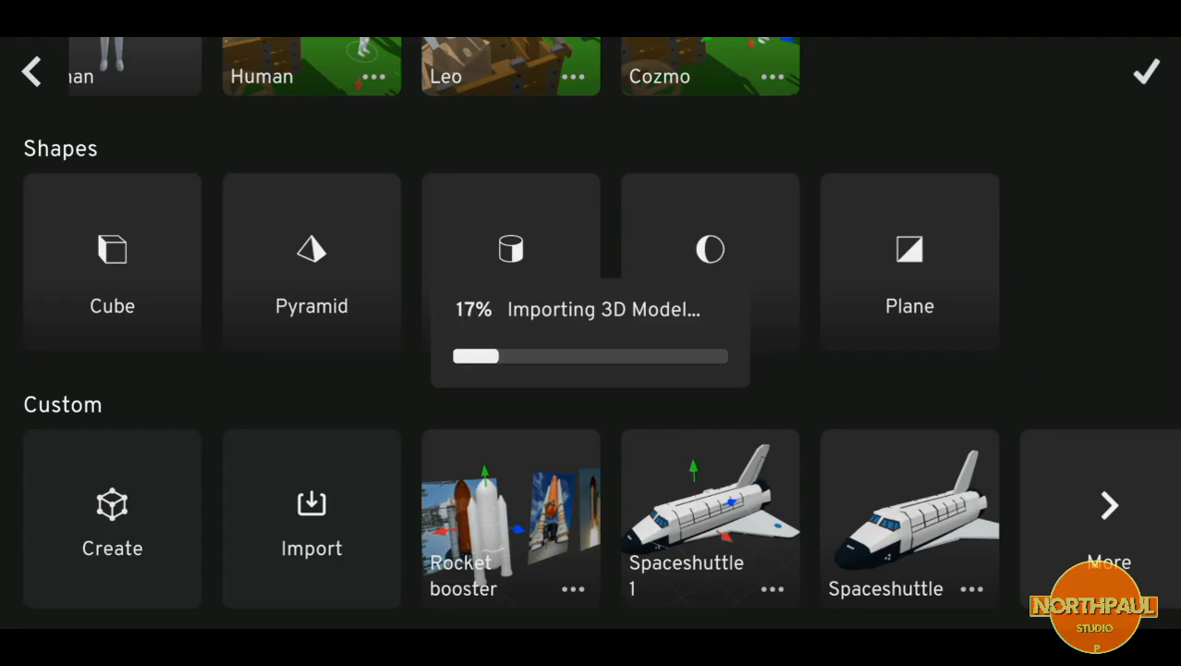
pyautogui.click(113, 263)
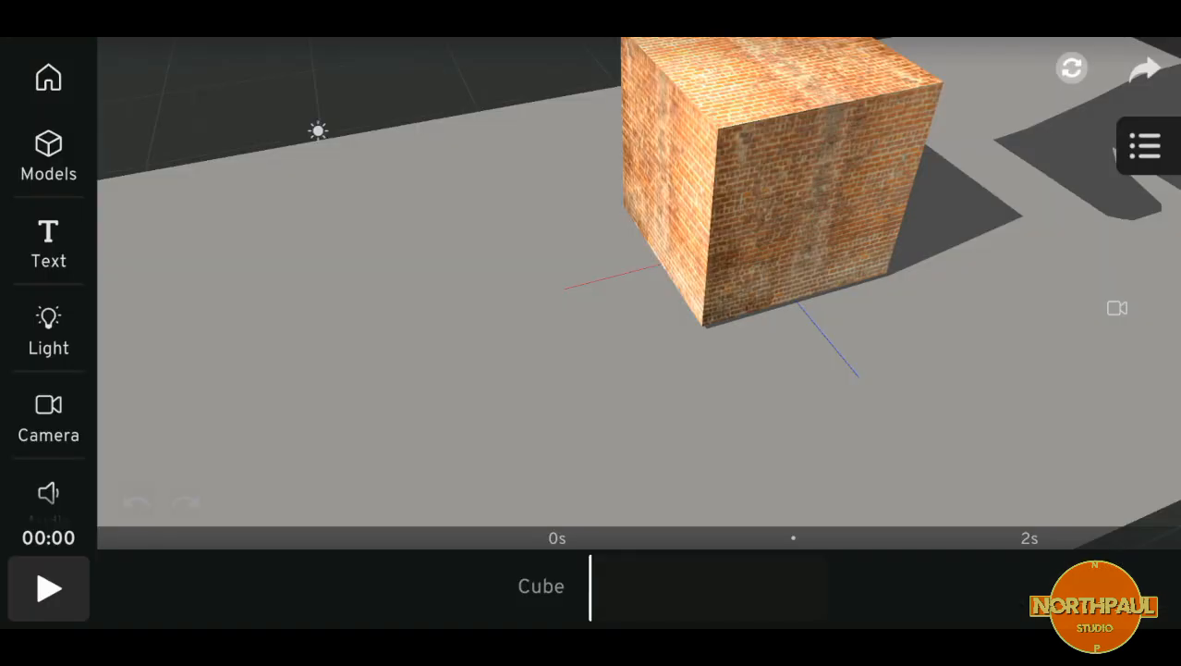